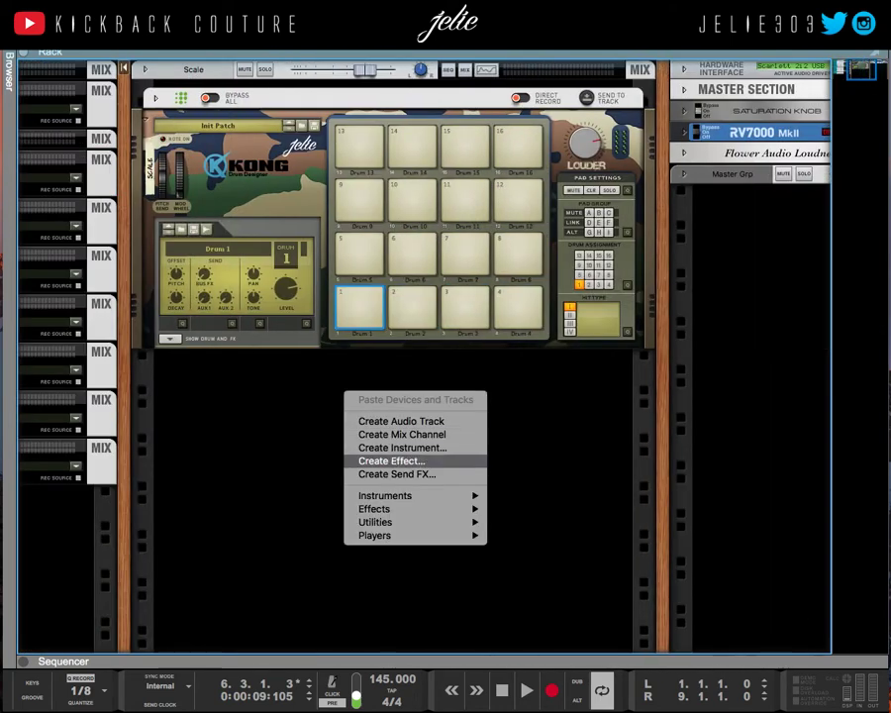
Step: Create an NN-XT sampler and a Redrum drum computer from the rack's Instruments menu
{"action": "left_click", "coordinate": [384, 495]}
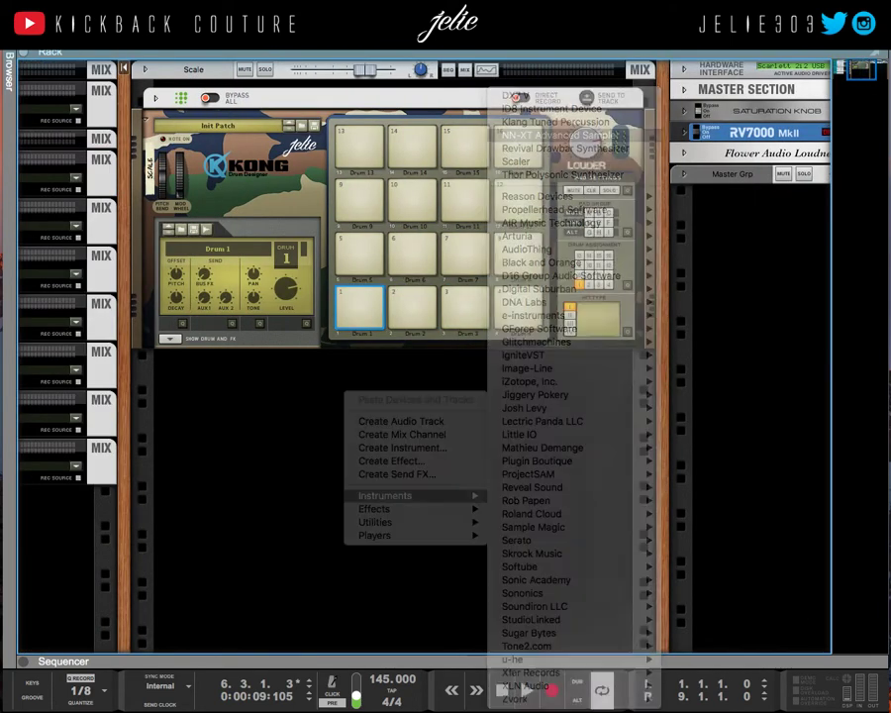
{"action": "left_click", "coordinate": [554, 134]}
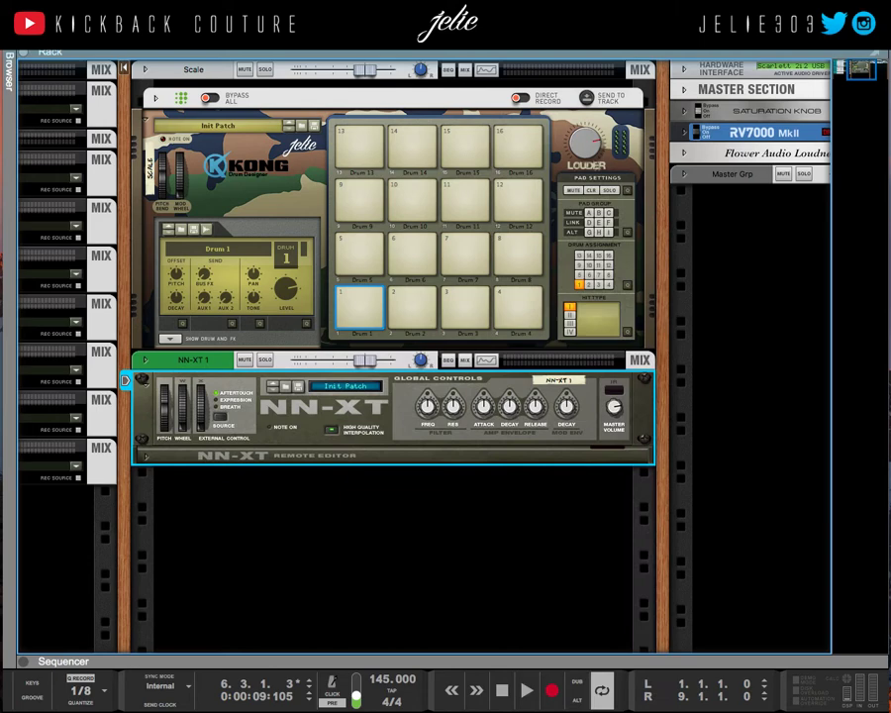
{"action": "right_click", "coordinate": [336, 505]}
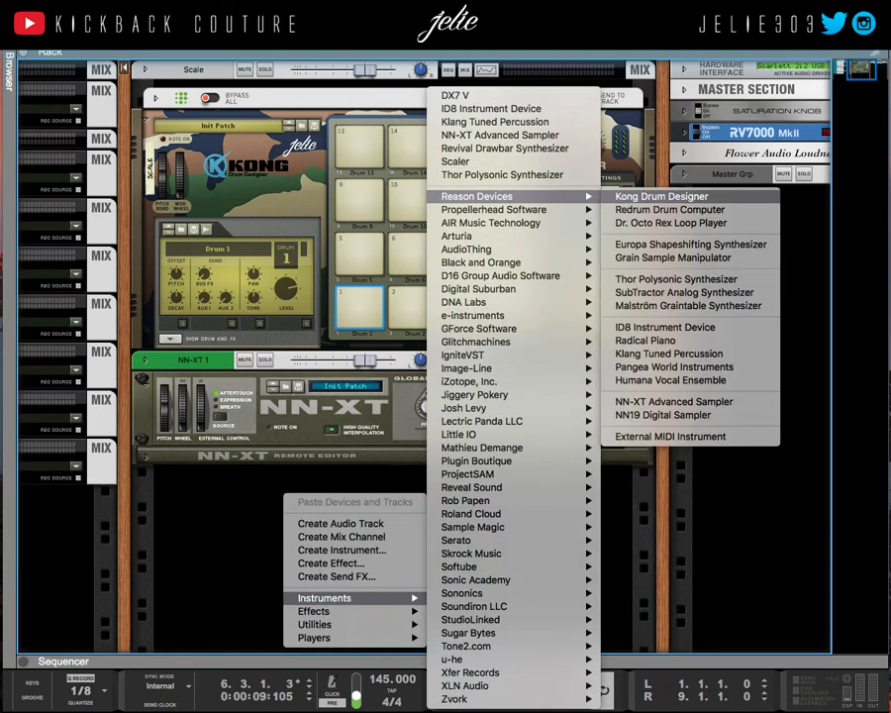
{"action": "left_click", "coordinate": [669, 210]}
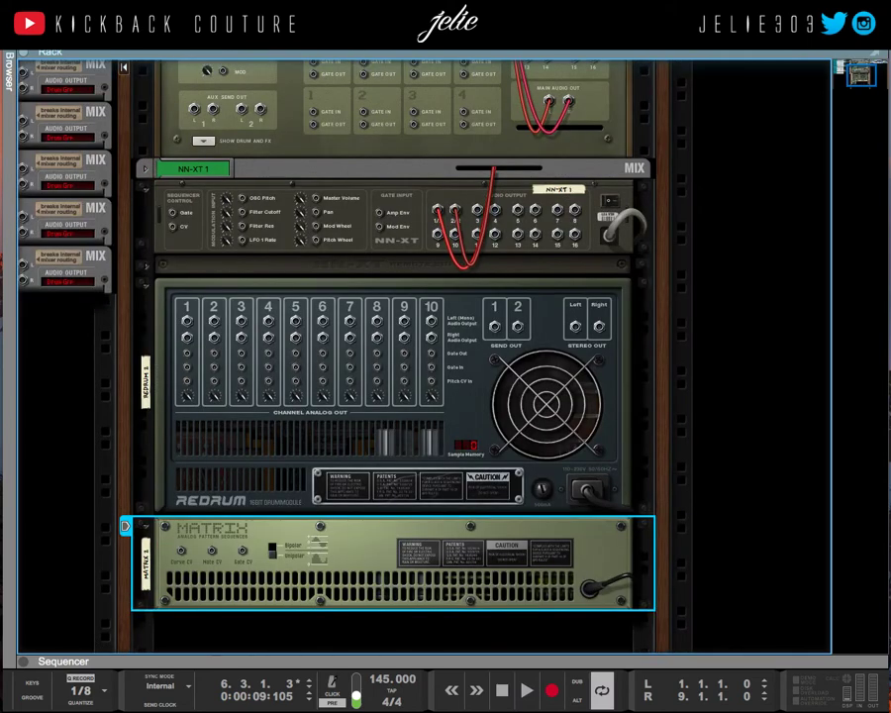
{"action": "mouse_move", "coordinate": [209, 208]}
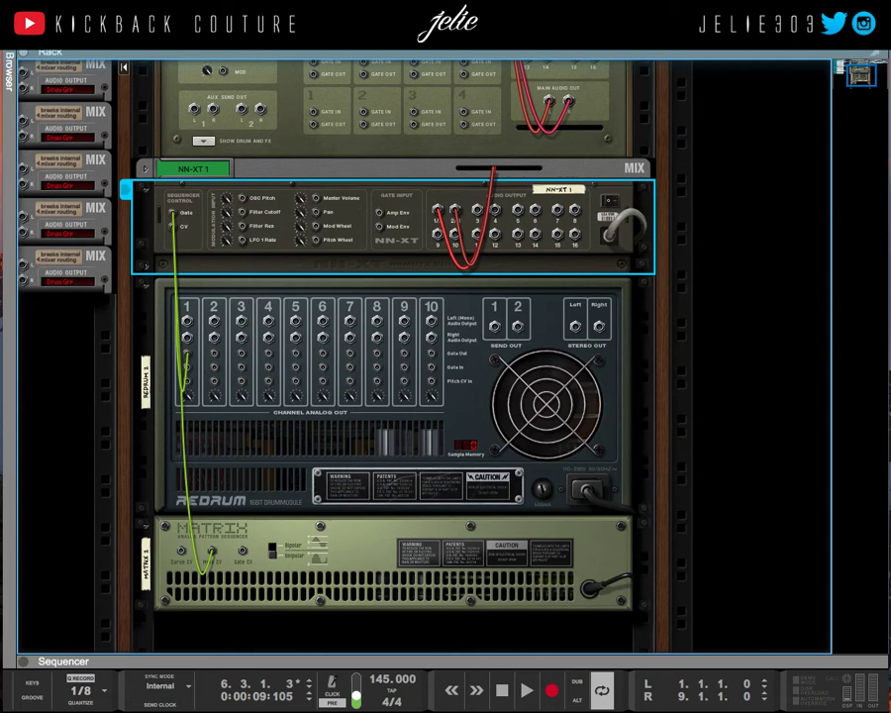
Step: Cable the Matrix to the NN-XT and browse to the Snares sample folder
{"action": "left_click", "coordinate": [396, 395]}
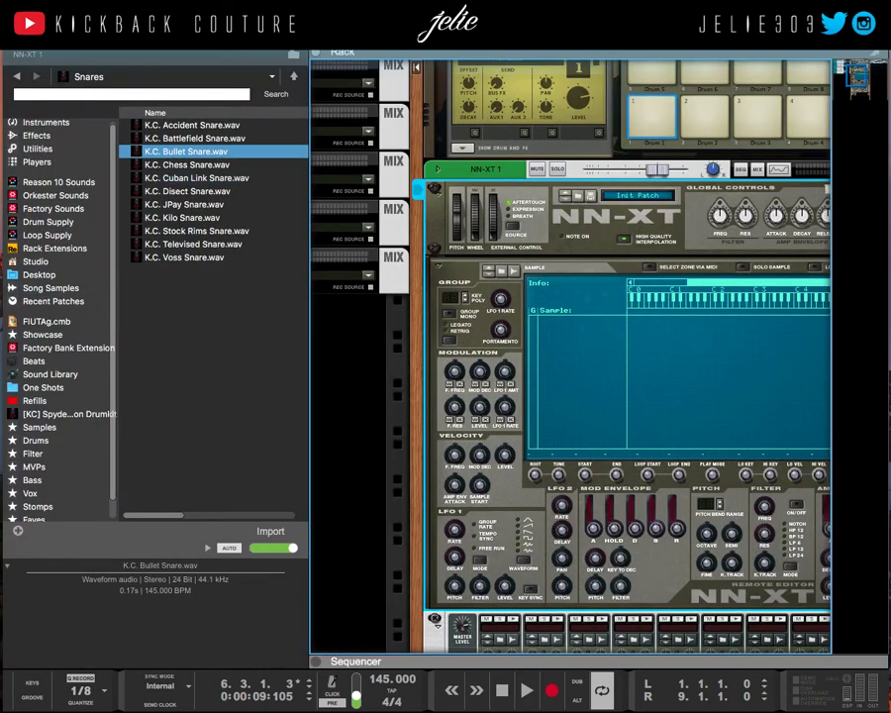
Step: Load K.C. Butter Snare.wav into the NN-XT and bring the Redrum into view
{"action": "double_click", "coordinate": [186, 151]}
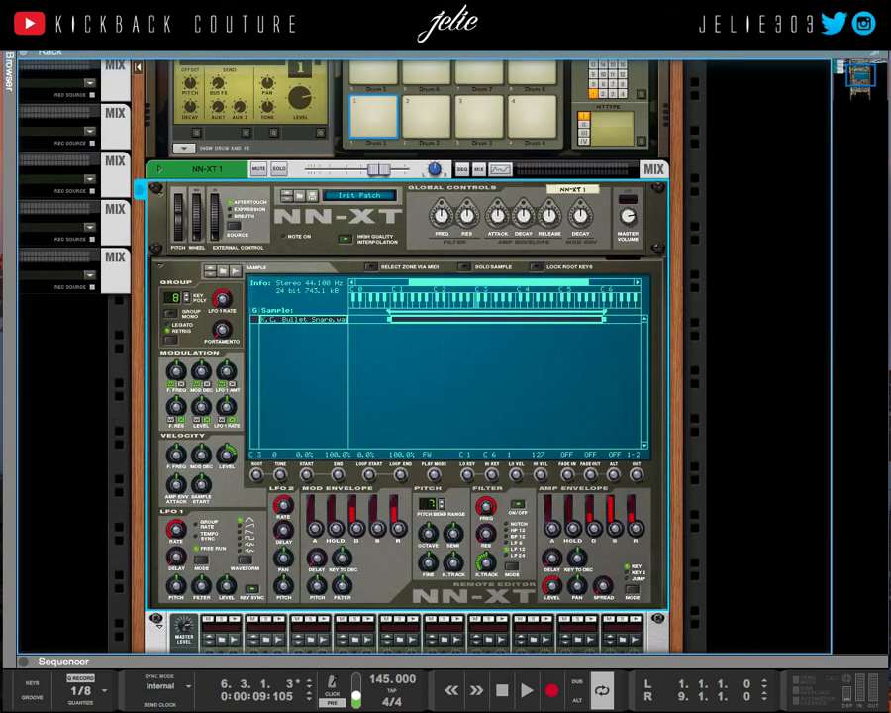
{"action": "scroll", "scroll_direction": "down", "scroll_amount": 3}
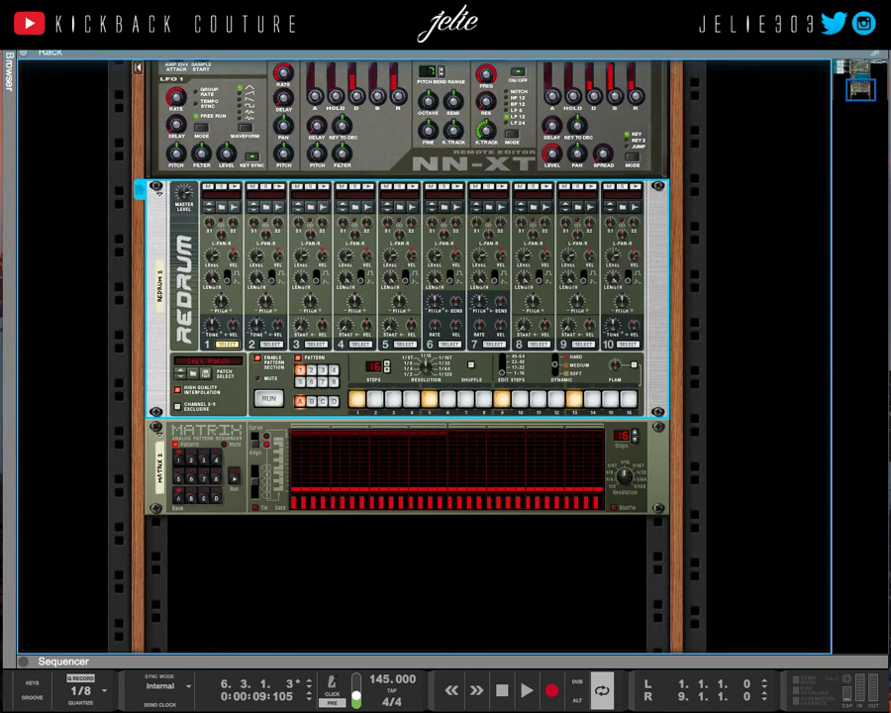
{"action": "scroll", "scroll_direction": "up", "scroll_amount": 3}
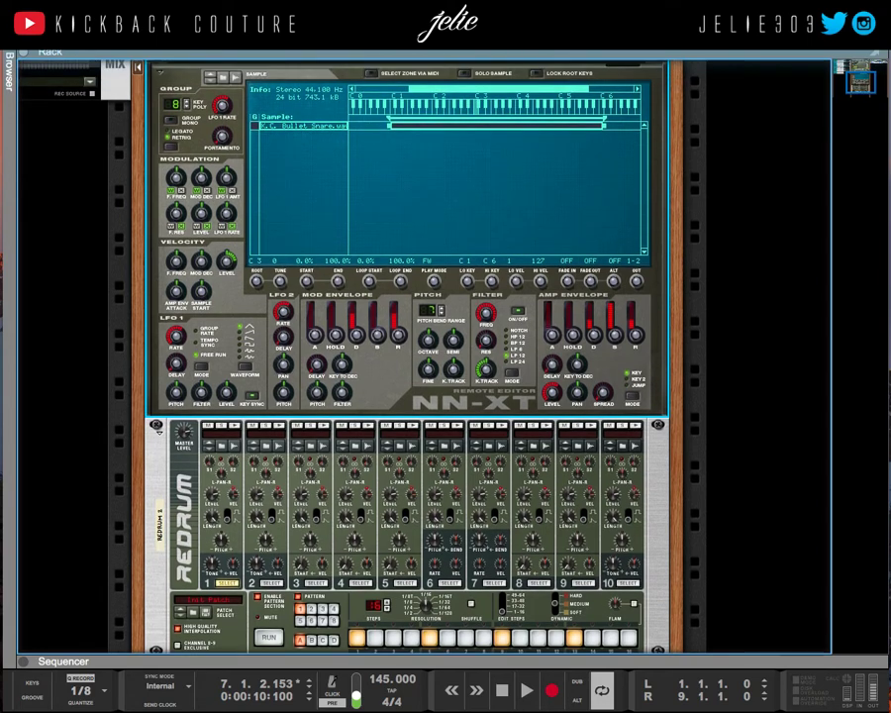
{"action": "scroll", "scroll_direction": "down", "scroll_amount": 3}
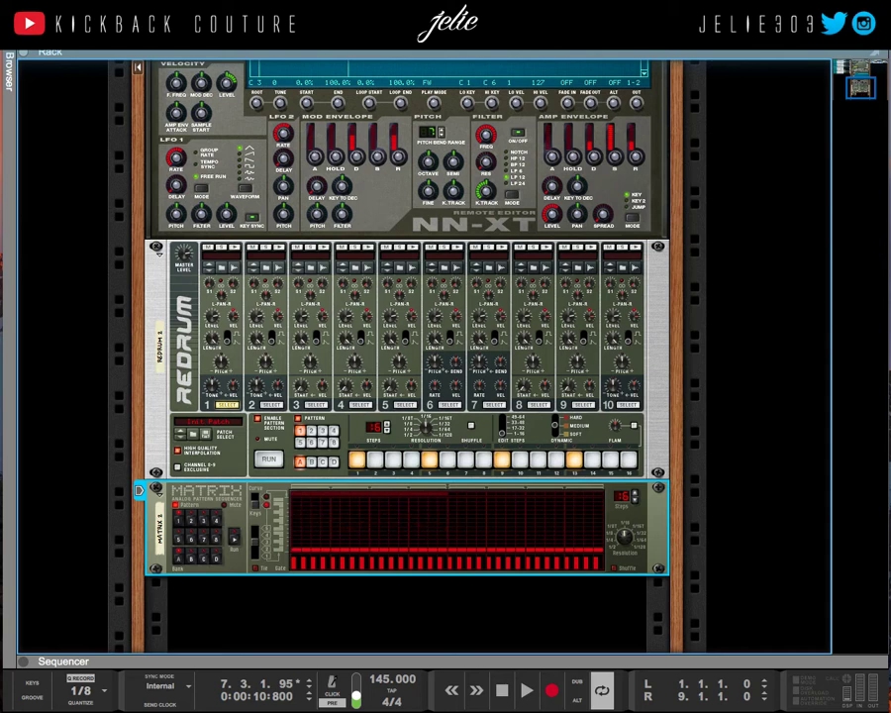
{"action": "mouse_move", "coordinate": [625, 495]}
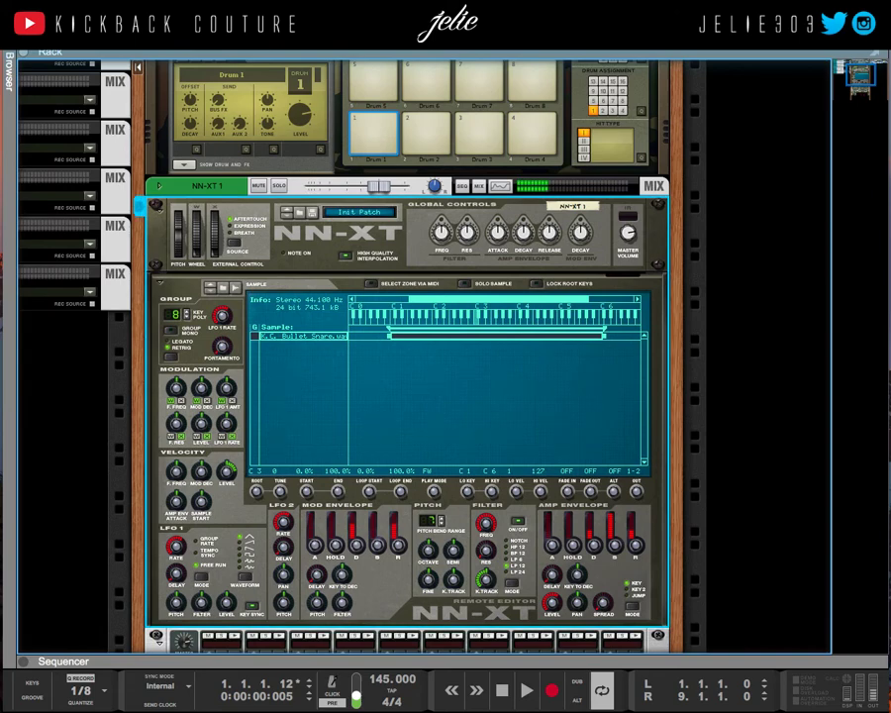
{"action": "scroll", "scroll_direction": "down", "scroll_amount": 3}
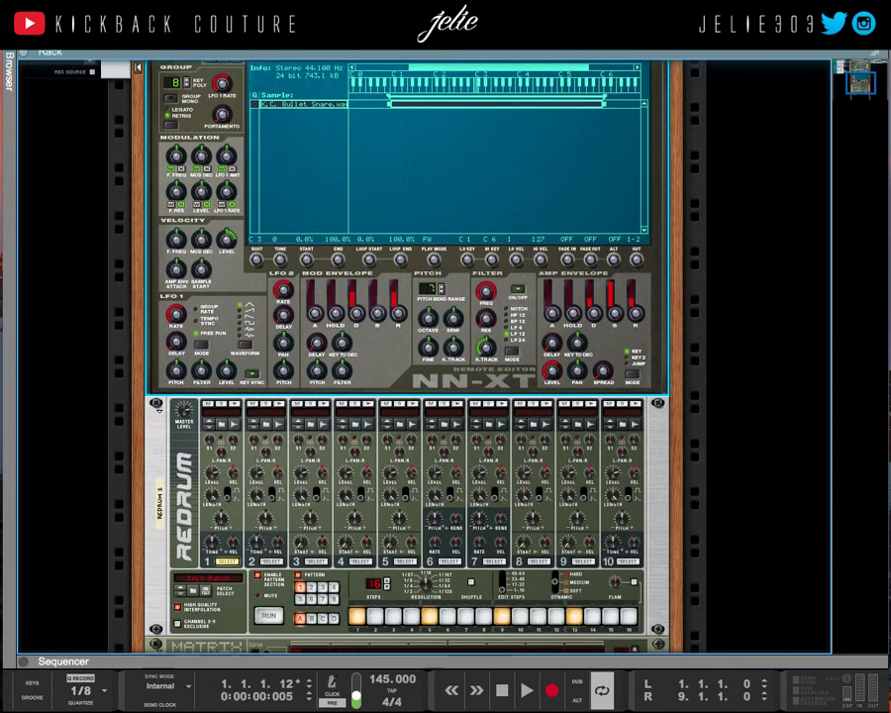
{"action": "scroll", "scroll_direction": "down", "scroll_amount": 3}
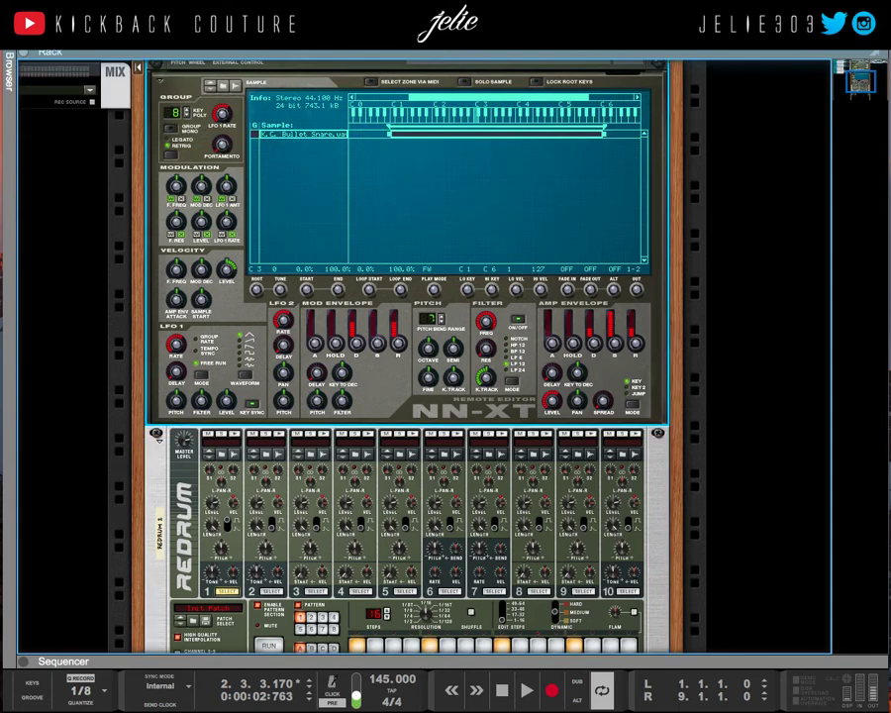
{"action": "scroll", "scroll_direction": "down", "scroll_amount": 3}
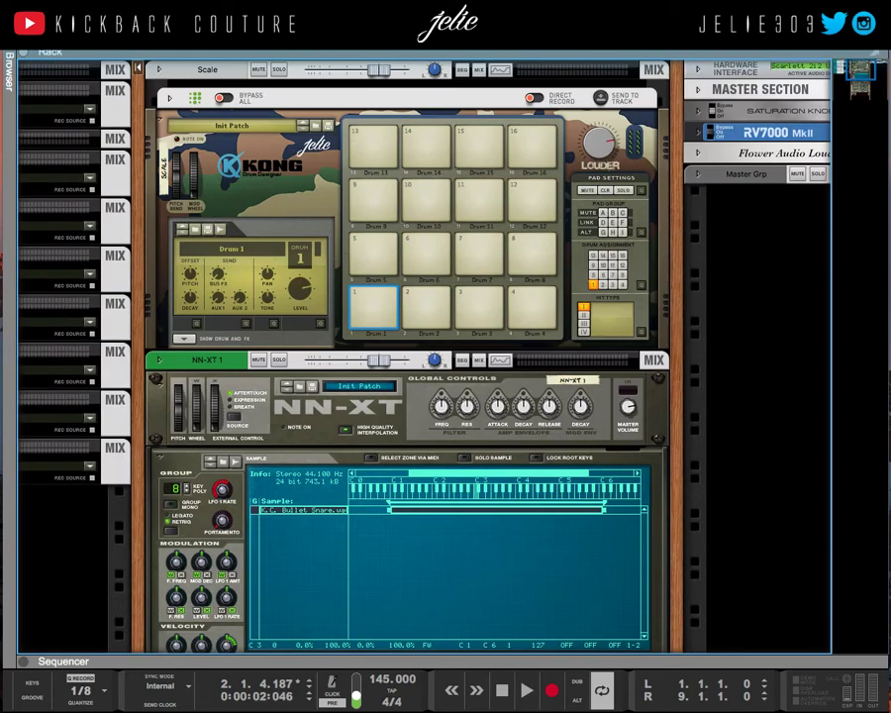
{"action": "left_click", "coordinate": [177, 374]}
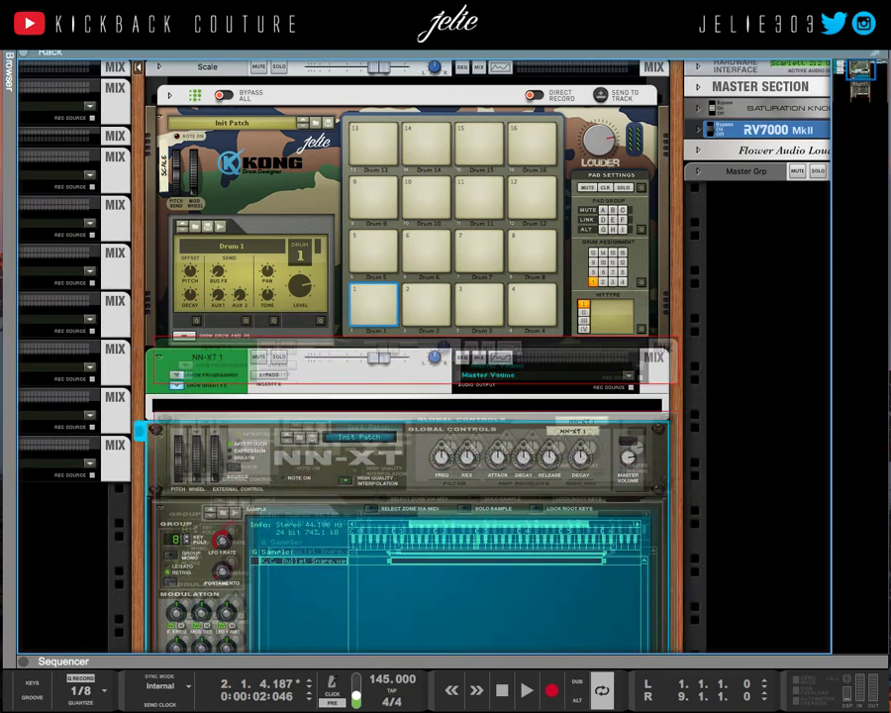
{"action": "scroll", "scroll_direction": "down", "scroll_amount": 3}
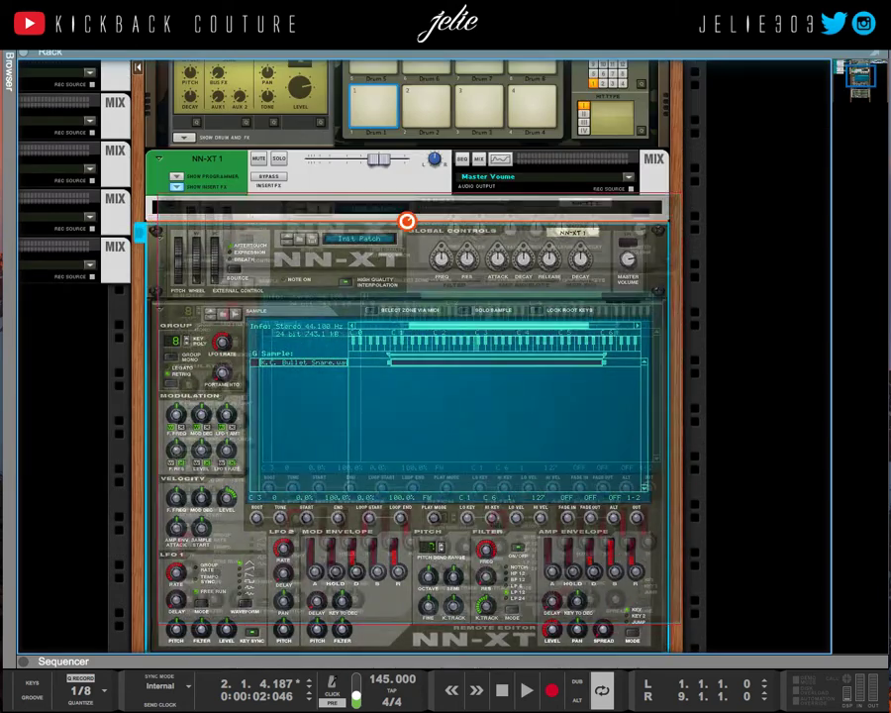
{"action": "scroll", "scroll_direction": "down", "scroll_amount": 3}
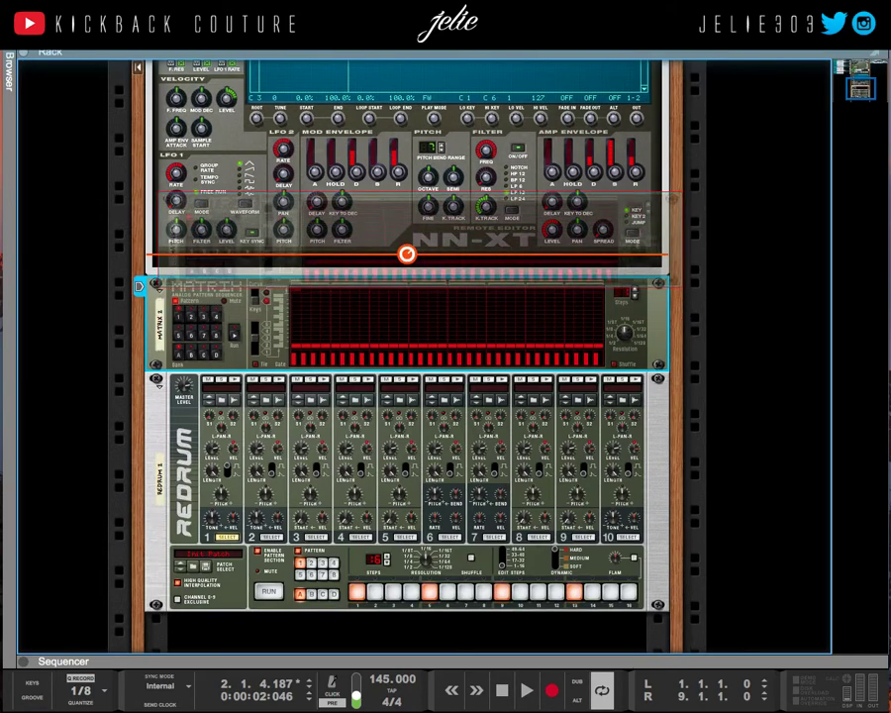
{"action": "scroll", "scroll_direction": "down", "scroll_amount": 3}
{"action": "type", "text": "Snare RD"}
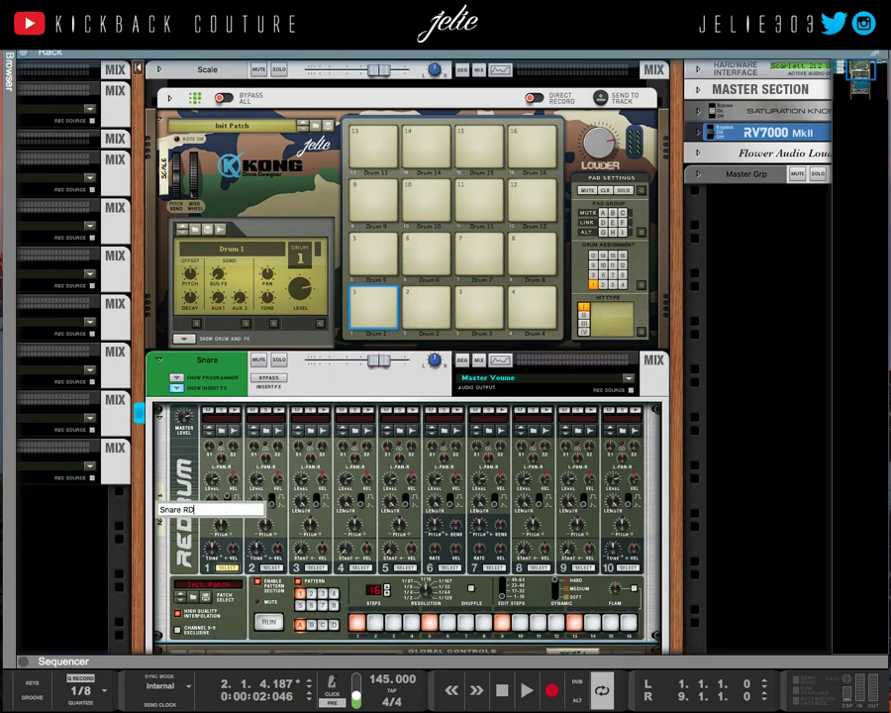
{"action": "scroll", "scroll_direction": "down", "scroll_amount": 3}
{"action": "type", "text": "Snare"}
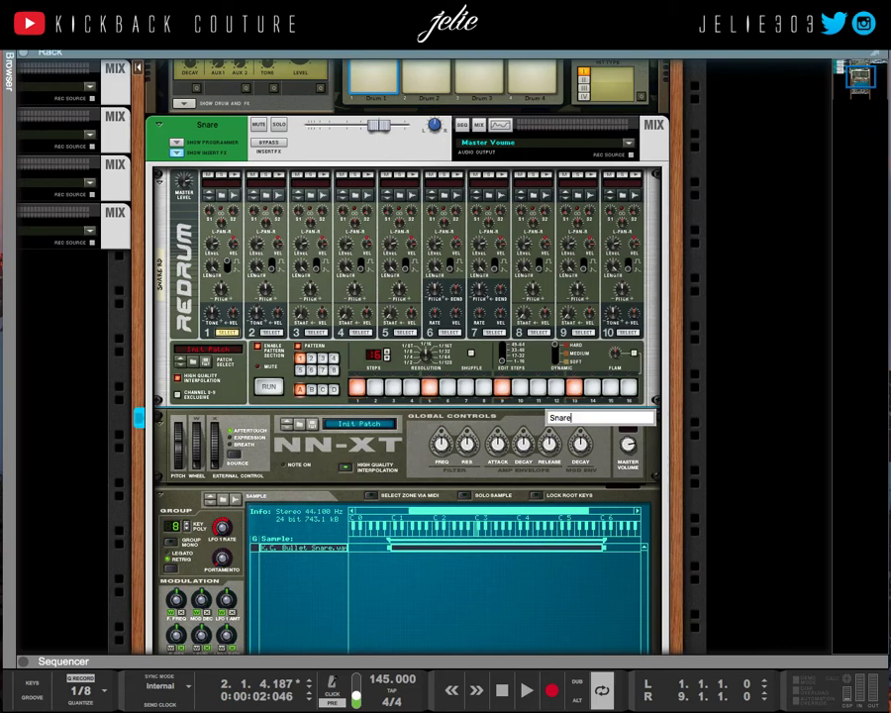
{"action": "scroll", "scroll_direction": "down", "scroll_amount": 3}
{"action": "type", "text": "Snare PC"}
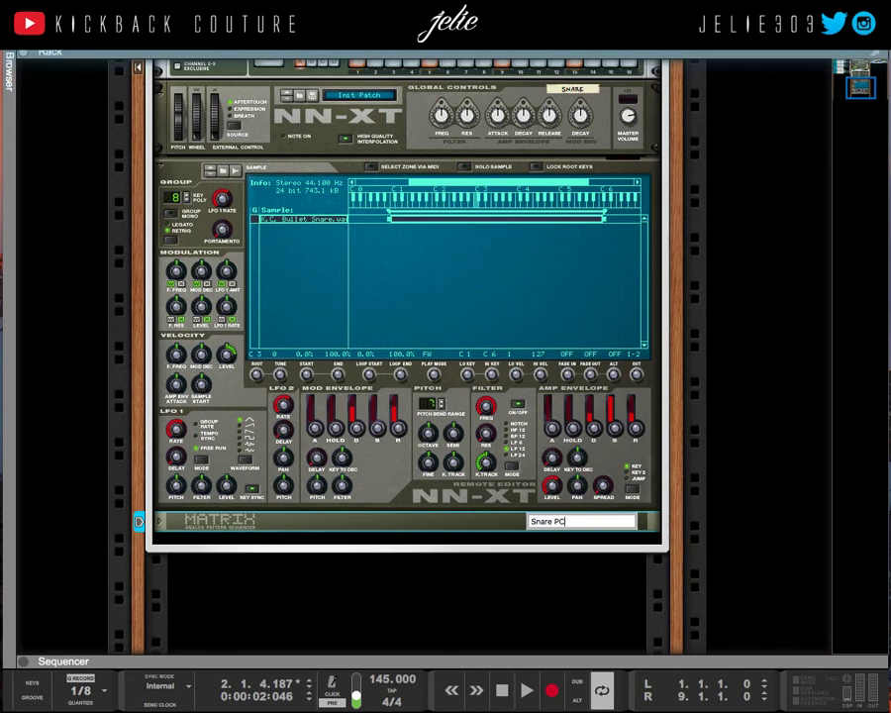
{"action": "scroll", "scroll_direction": "down", "scroll_amount": 3}
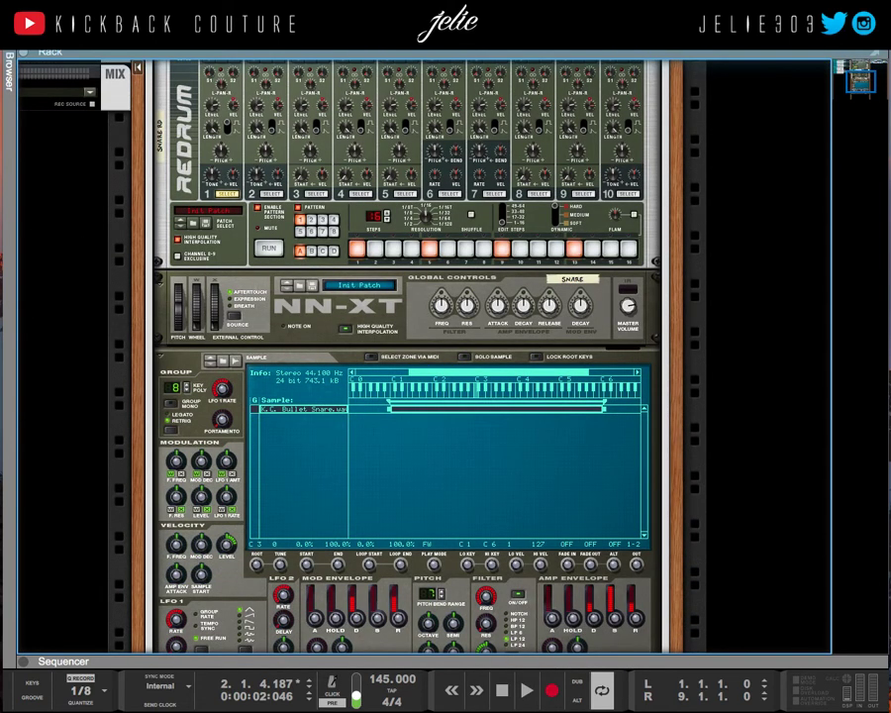
Step: Draw a pattern clip on the Redrum's Pattern Select lane spanning bars 1 through 8
{"action": "left_click", "coordinate": [63, 661]}
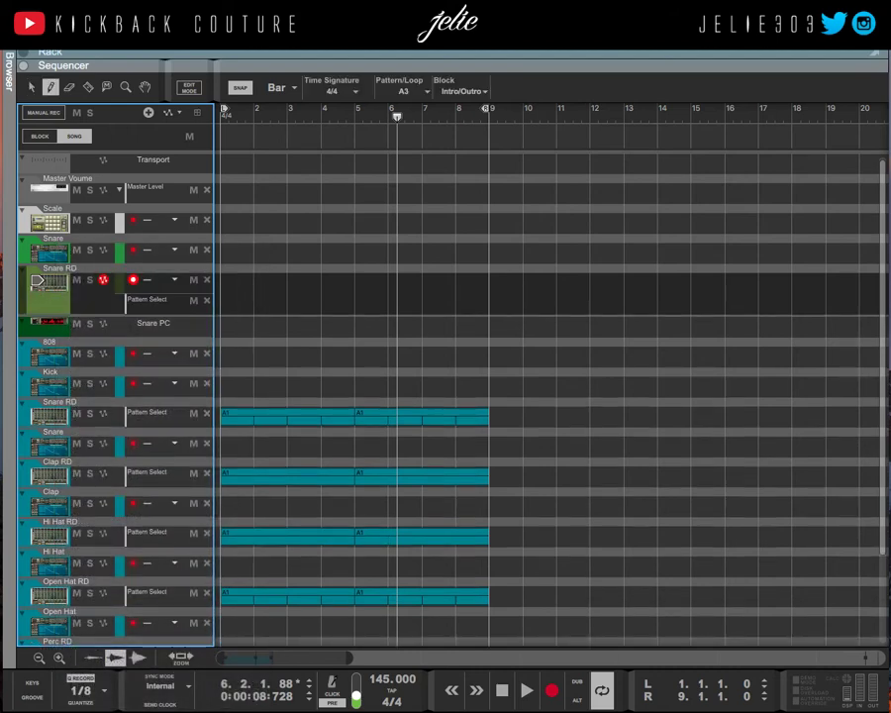
{"action": "left_click", "coordinate": [404, 91]}
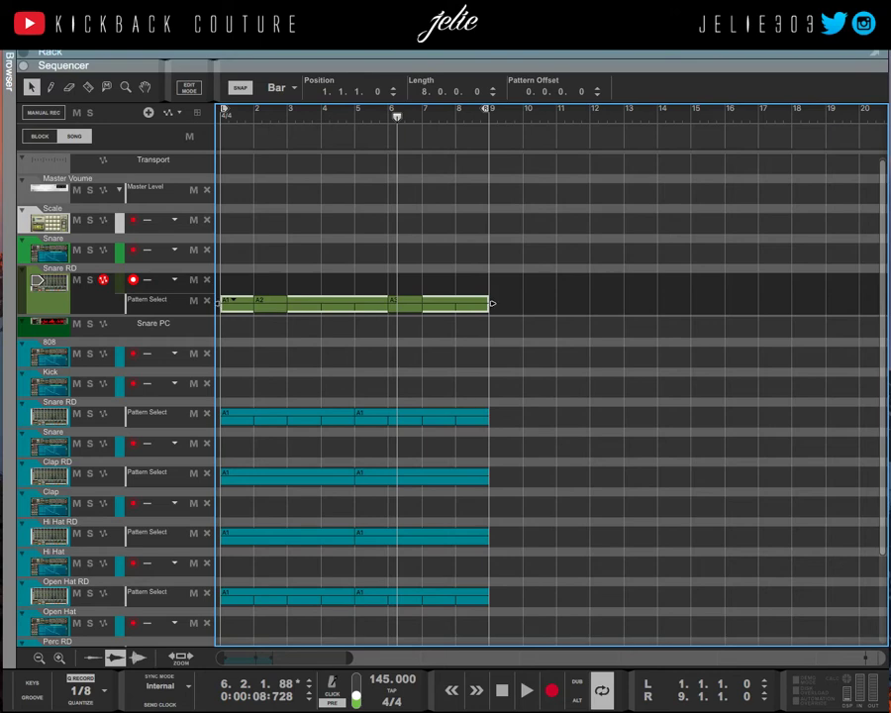
Step: Snap the sequencer grid to 1/8 notes and choose Delete Track and Device from the Edit menu
{"action": "left_click", "coordinate": [277, 87]}
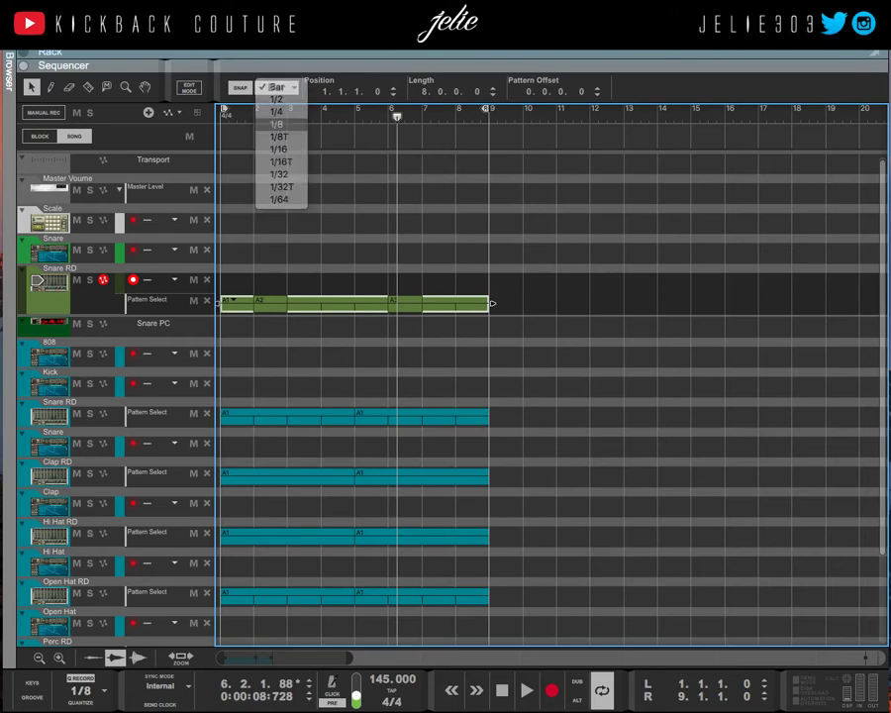
{"action": "left_click", "coordinate": [277, 123]}
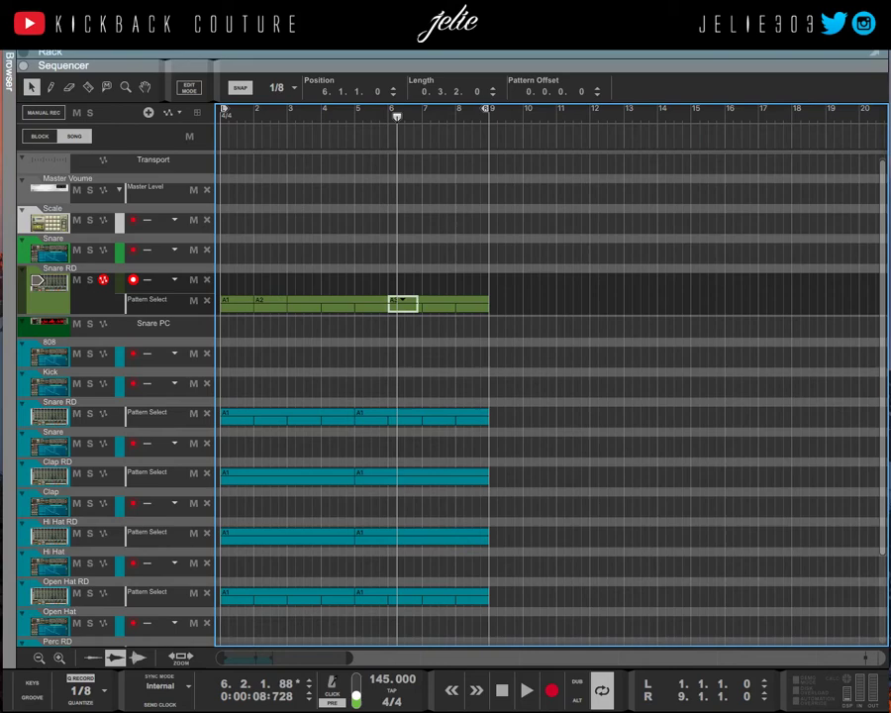
{"action": "left_click", "coordinate": [52, 52]}
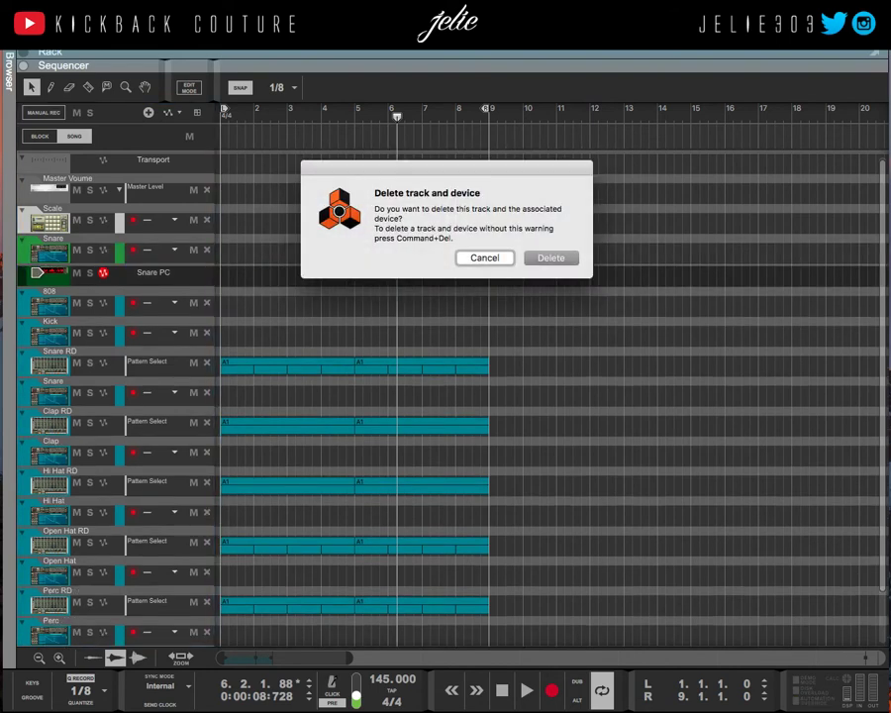
Step: Confirm deleting the track with its device and return to the rack view
{"action": "left_click", "coordinate": [550, 258]}
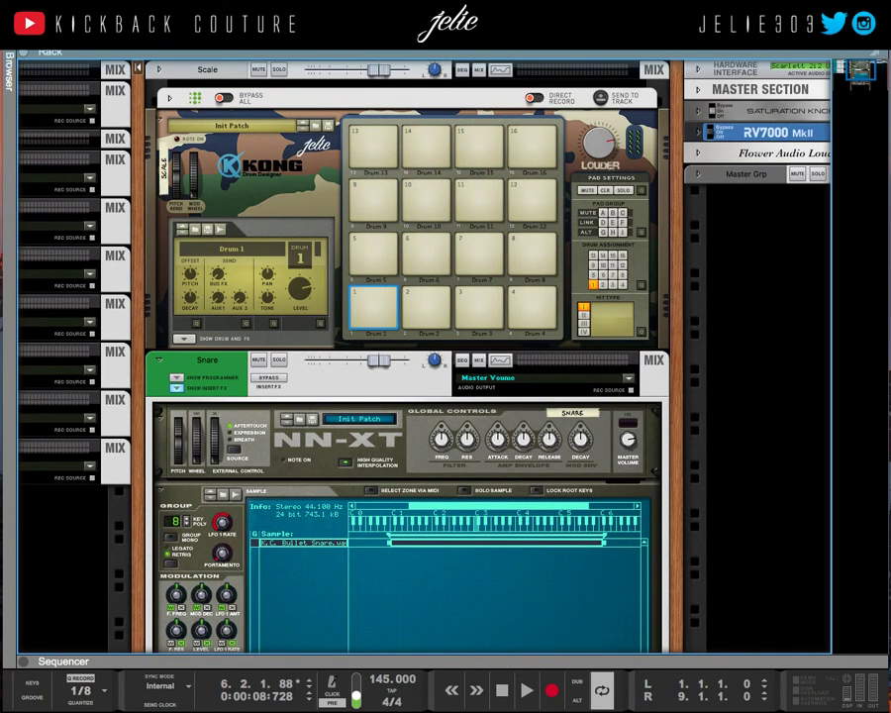
Step: Attempt Save Insert FX Patch on the Snare channel, dismiss the warning and apply the song self-contain settings
{"action": "left_click", "coordinate": [176, 386]}
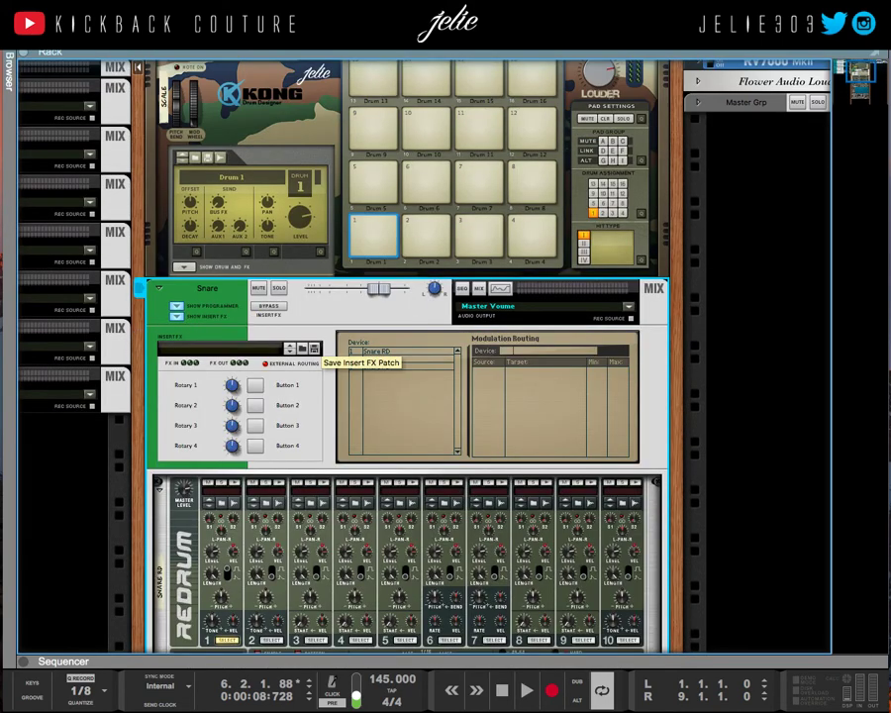
{"action": "left_click", "coordinate": [360, 363]}
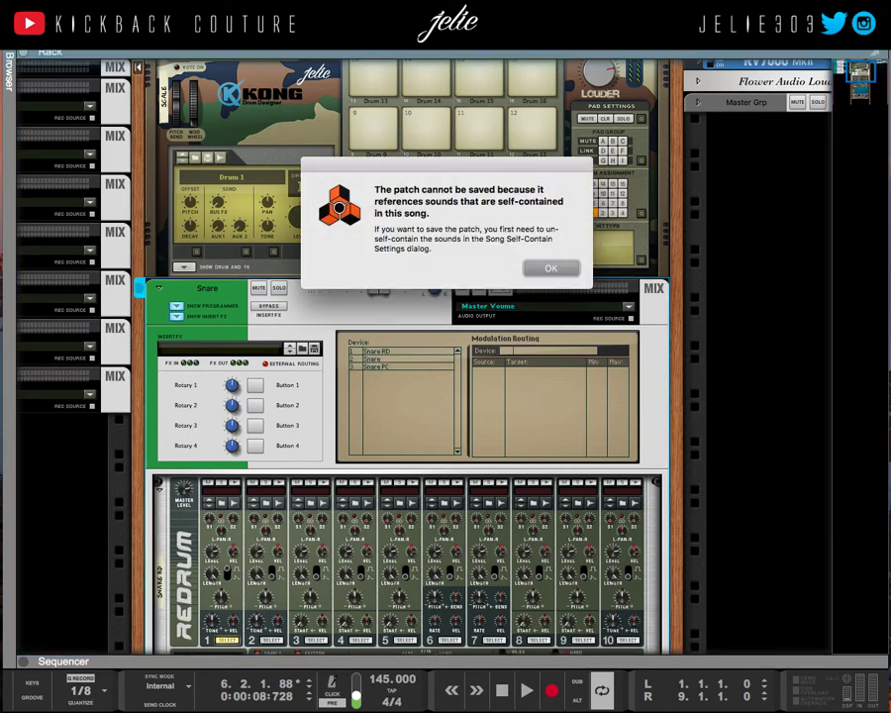
{"action": "left_click", "coordinate": [550, 267]}
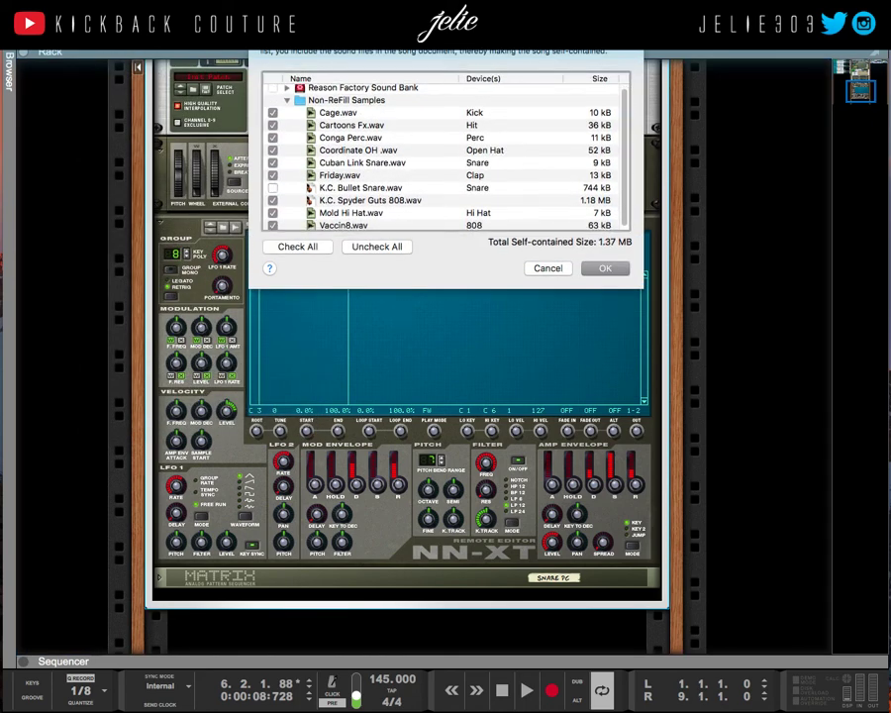
{"action": "left_click", "coordinate": [606, 268]}
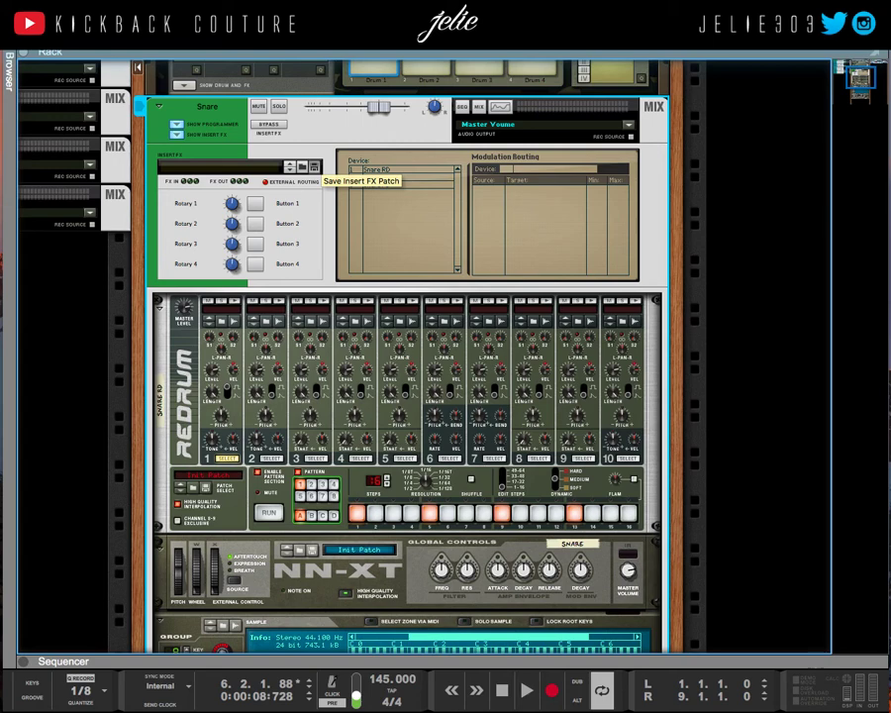
Step: Save the Snare channel's insert effects as a patch file
{"action": "left_click", "coordinate": [361, 182]}
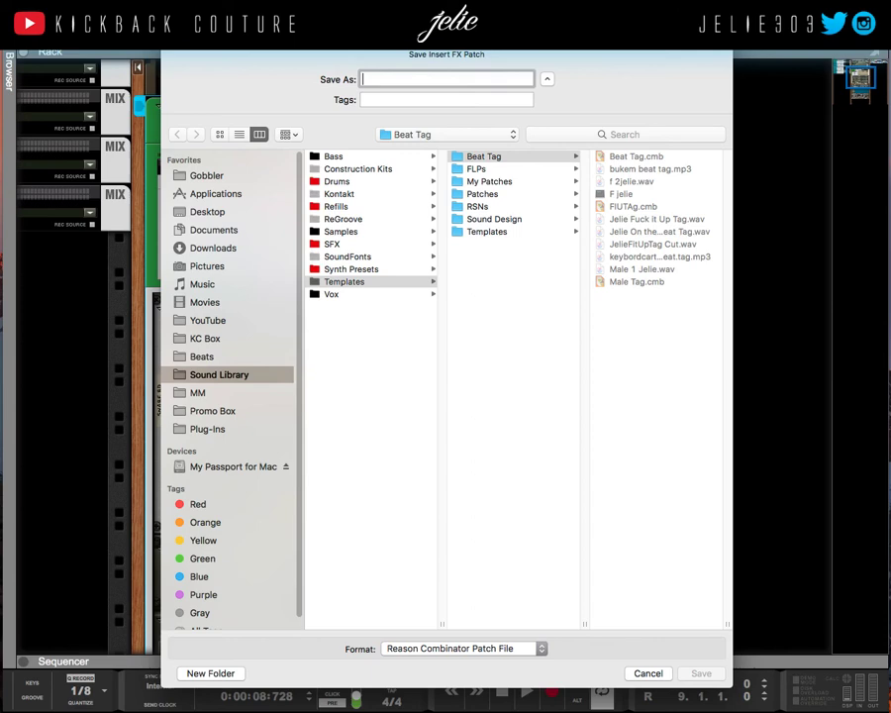
{"action": "left_click", "coordinate": [648, 673]}
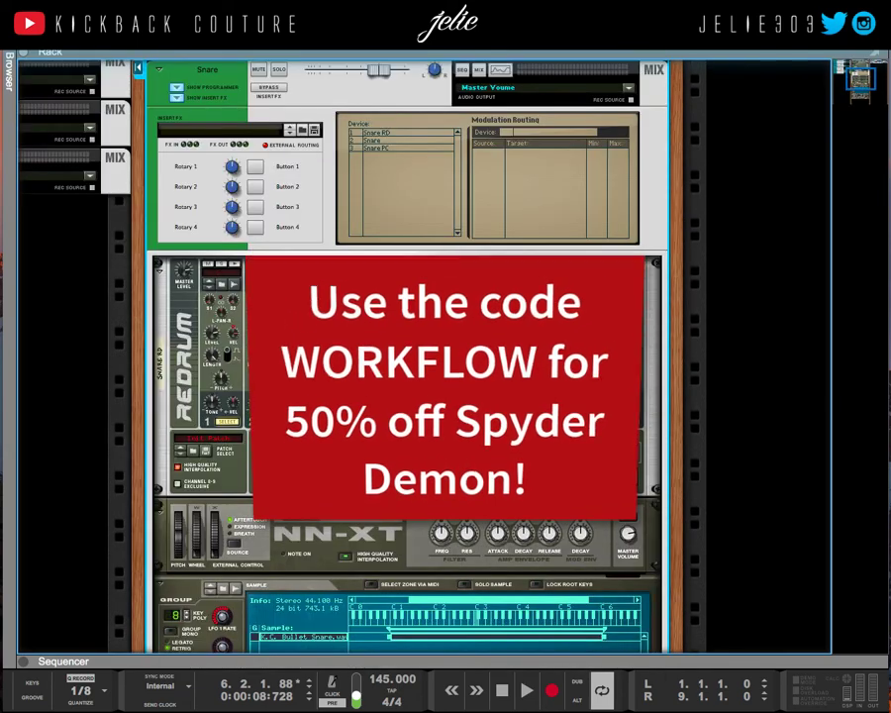
Step: Collapse the Snare mix channel's insert effects section at the top of the rack
{"action": "left_click", "coordinate": [63, 661]}
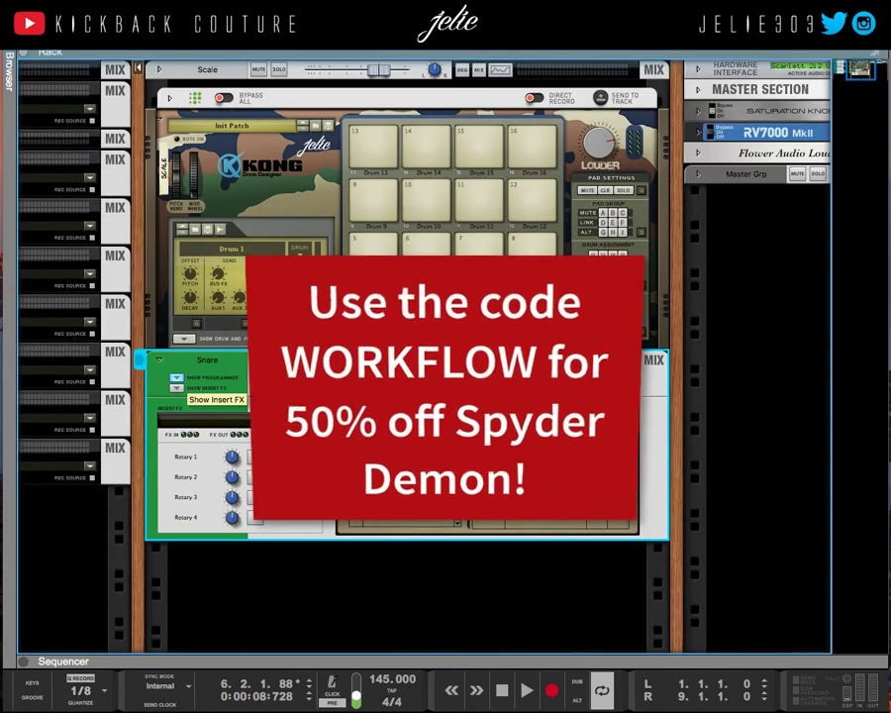
{"action": "left_click", "coordinate": [170, 360]}
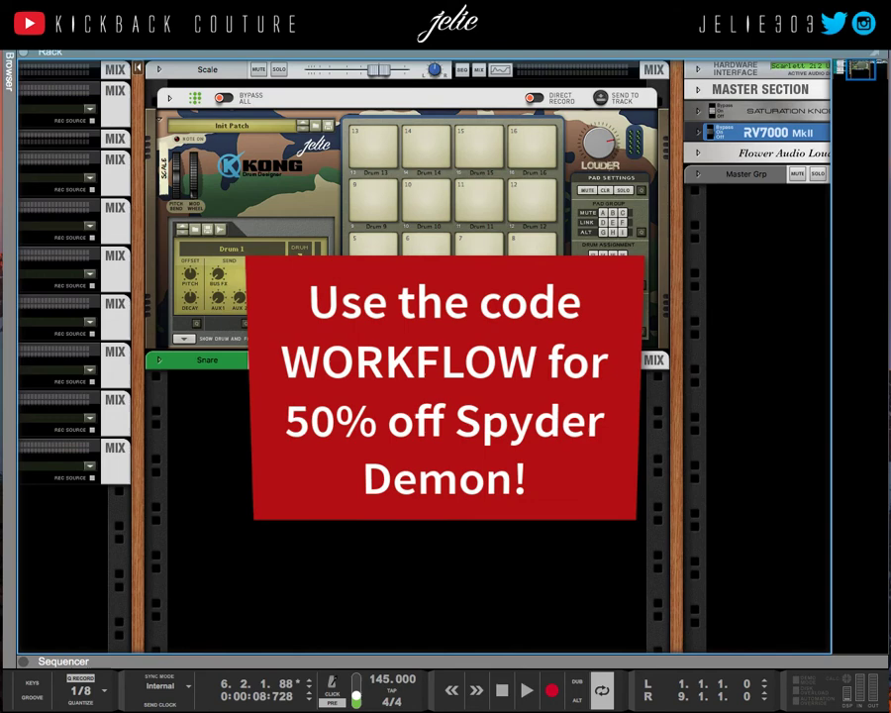